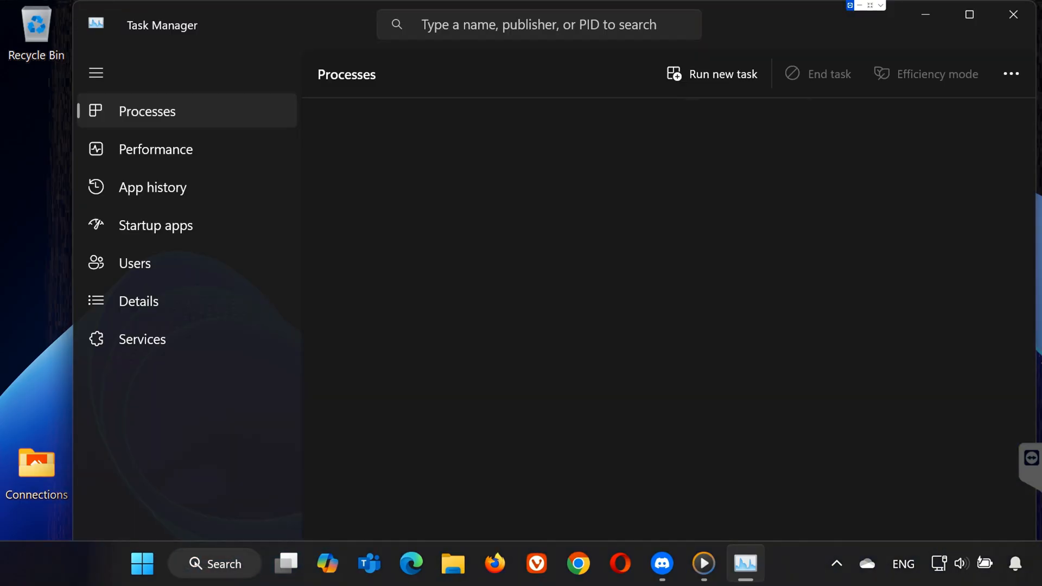
From the Details list, end and confirm the Discord.exe process tree.
left_click(138, 301)
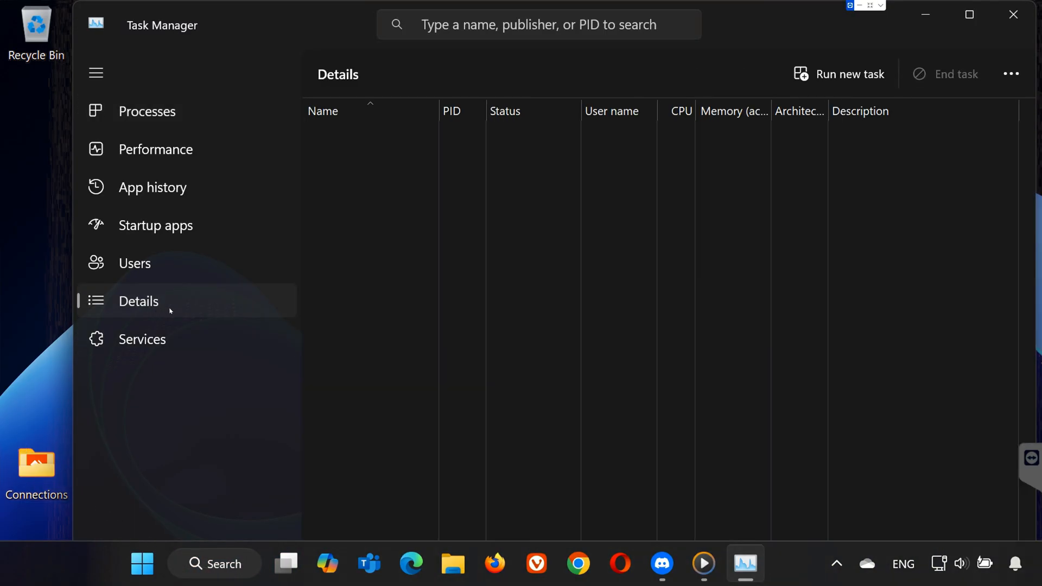
right_click(345, 370)
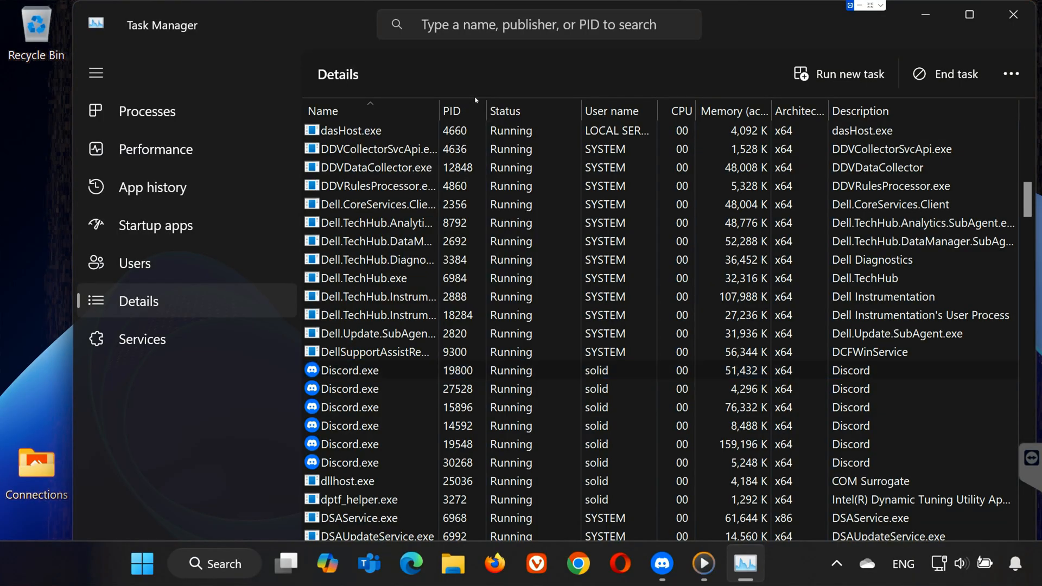
left_click(954, 74)
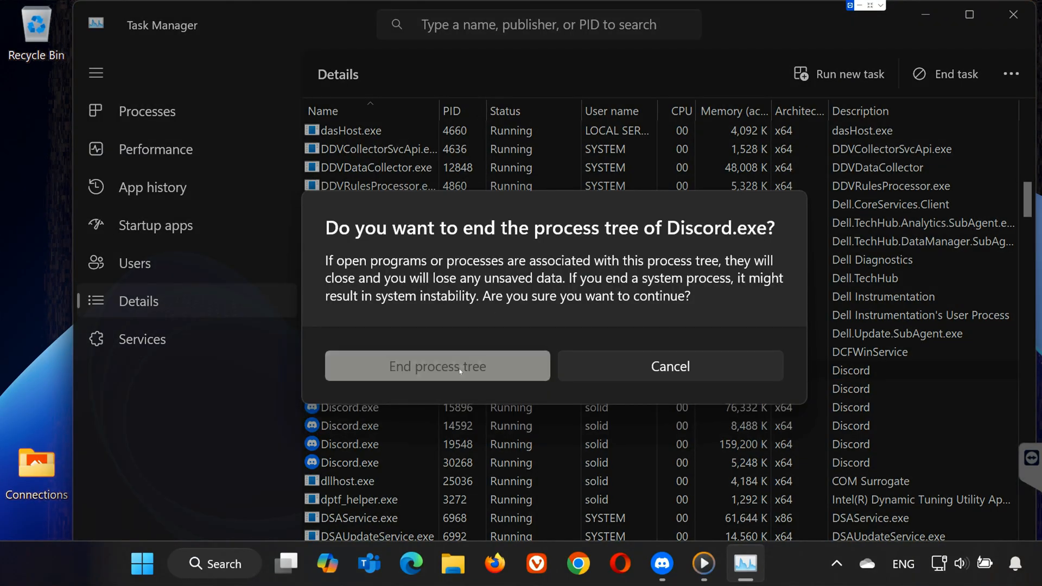
left_click(437, 367)
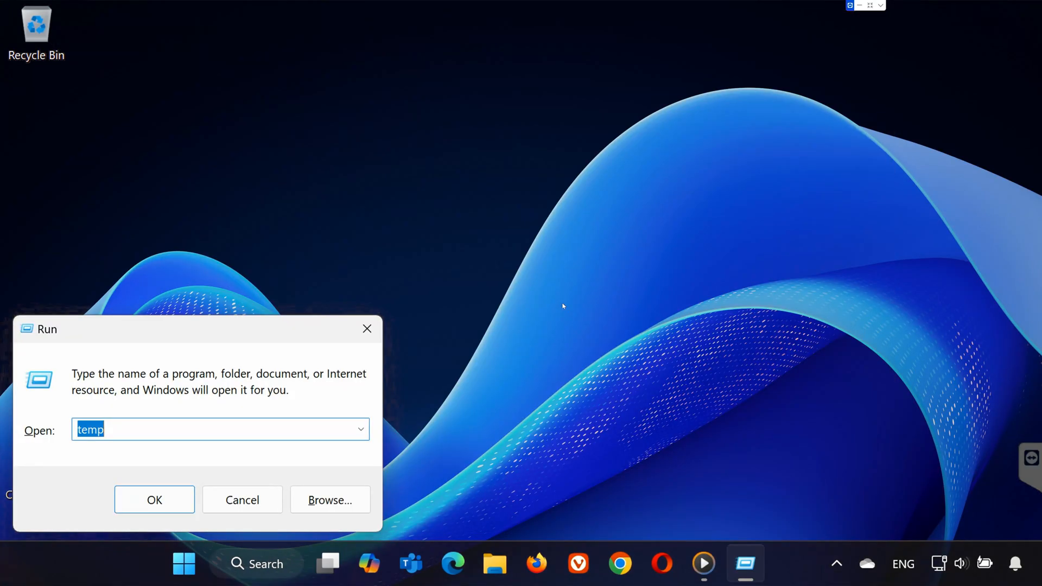
Delete all 110 items in the Windows Temp folder, allowing the administrator prompt.
left_click(154, 500)
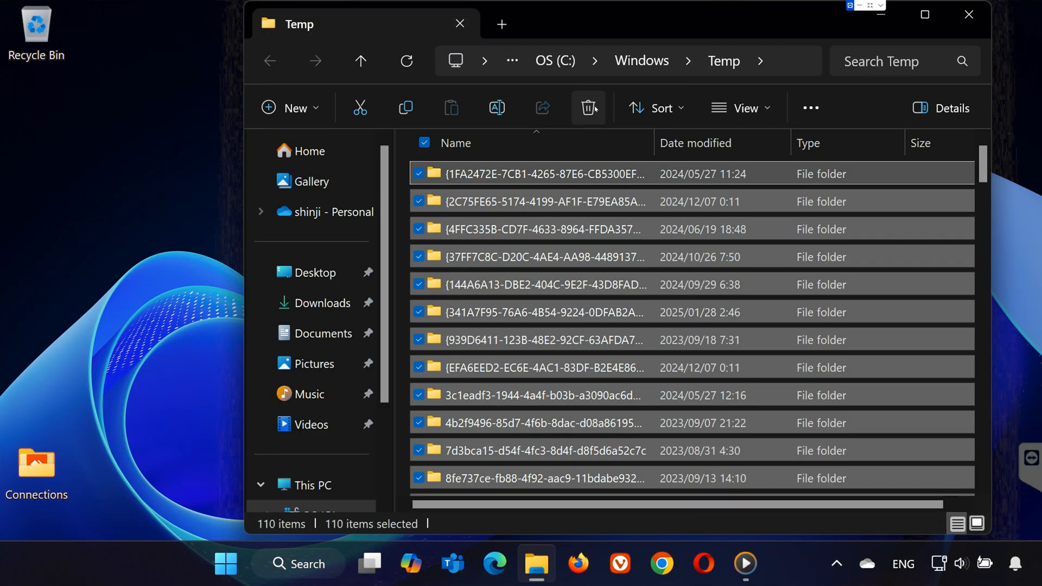
left_click(588, 107)
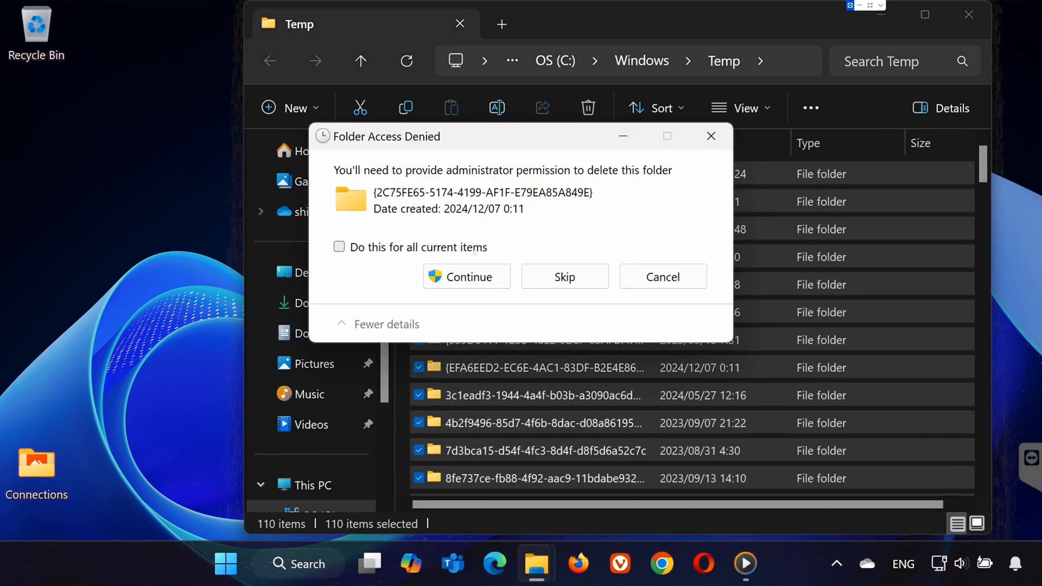
left_click(466, 276)
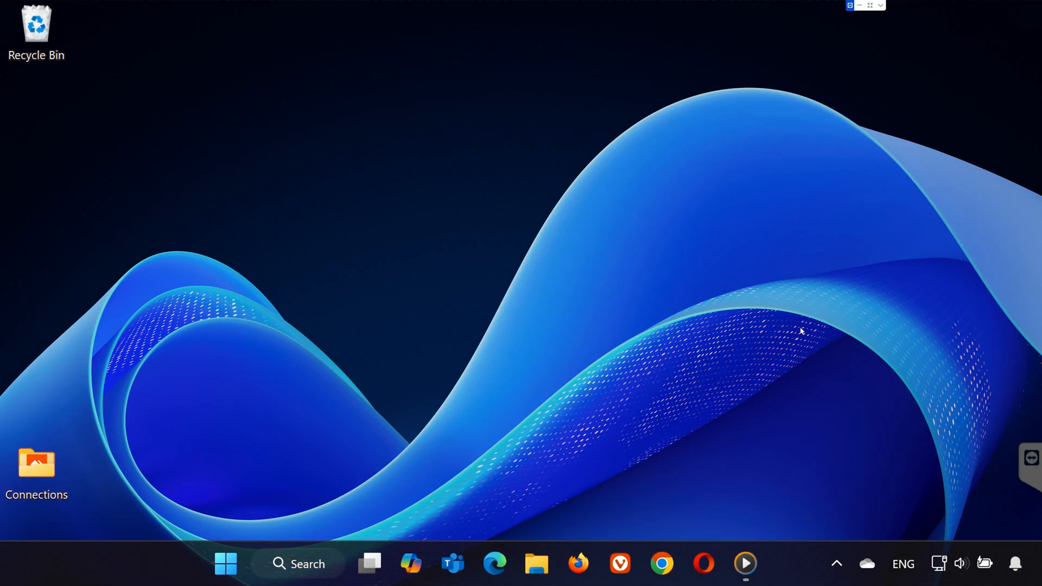
Select and remove the Discord folder in AppData\Local, then close that window.
type("run")
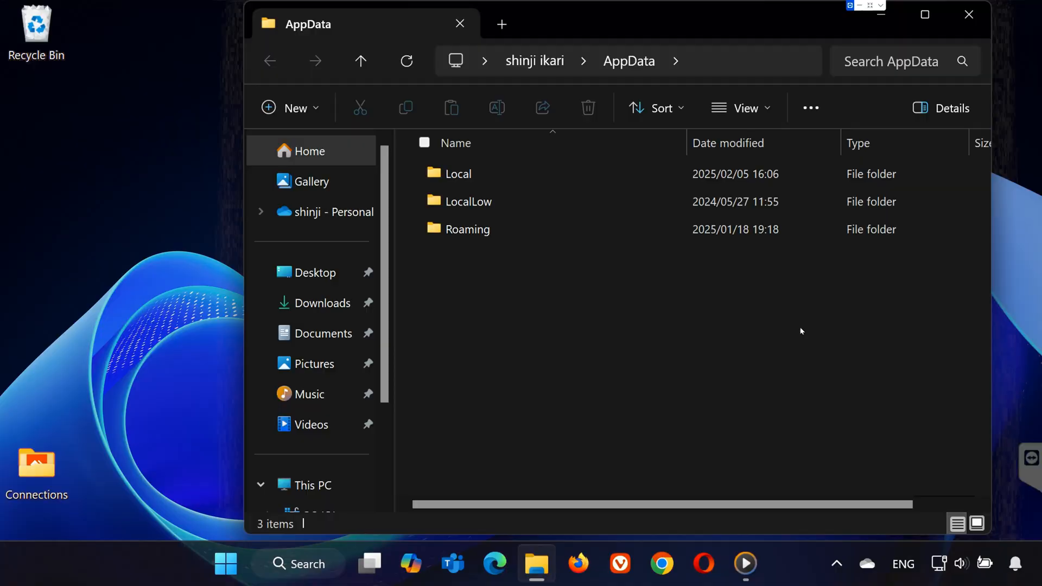
double_click(457, 173)
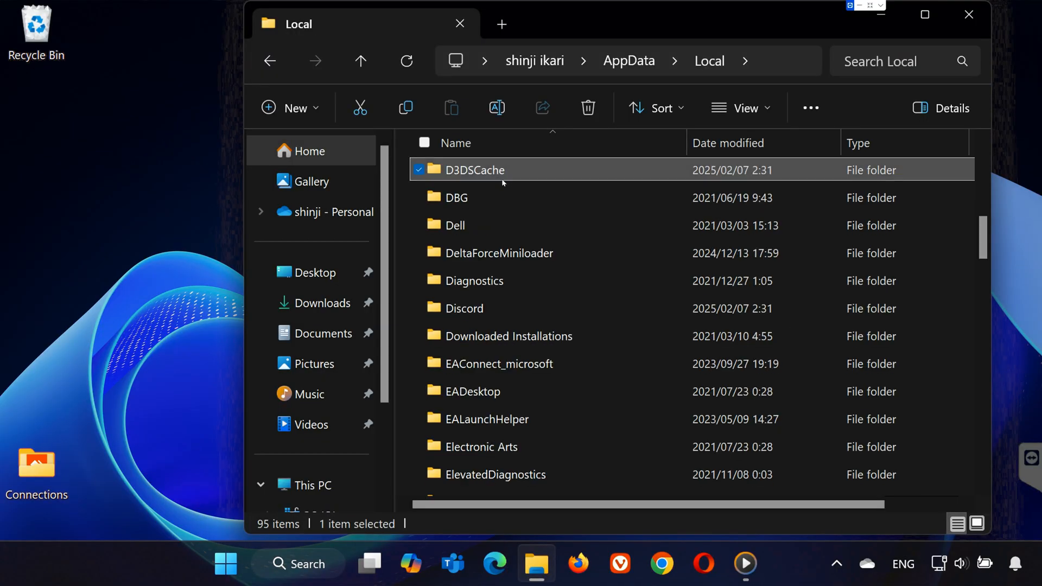
left_click(463, 308)
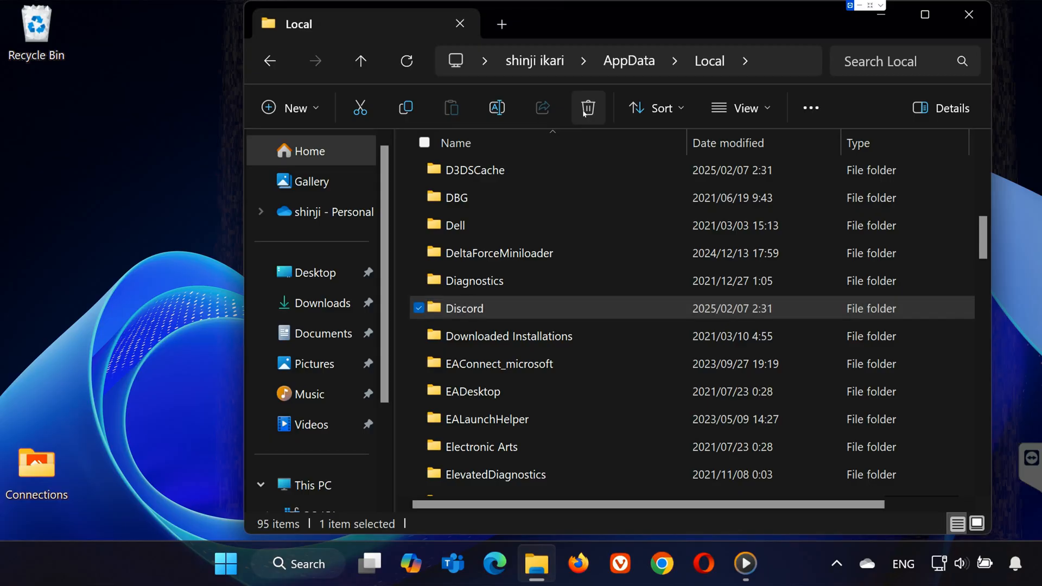
type("run")
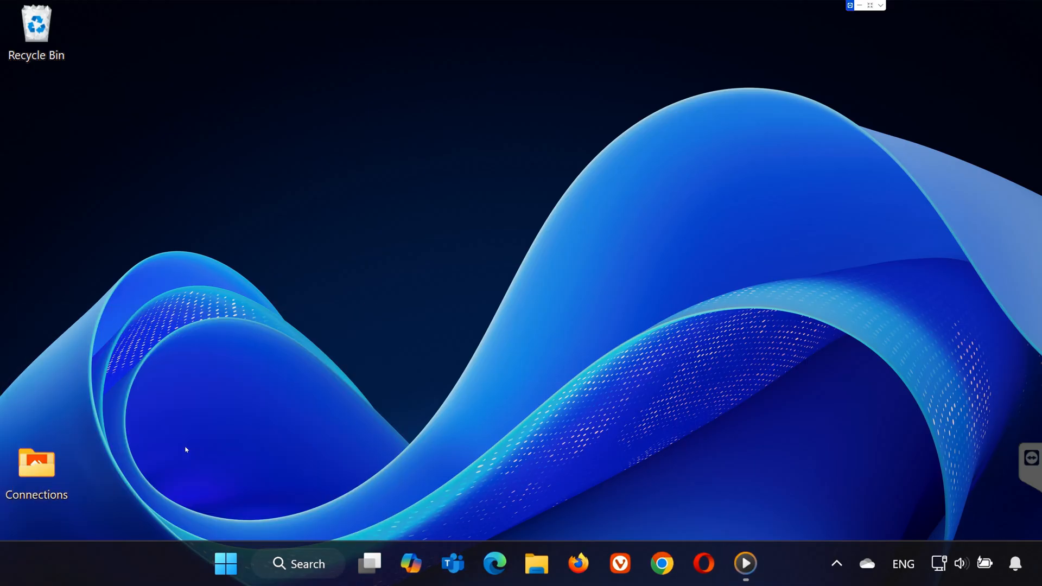
left_click(536, 563)
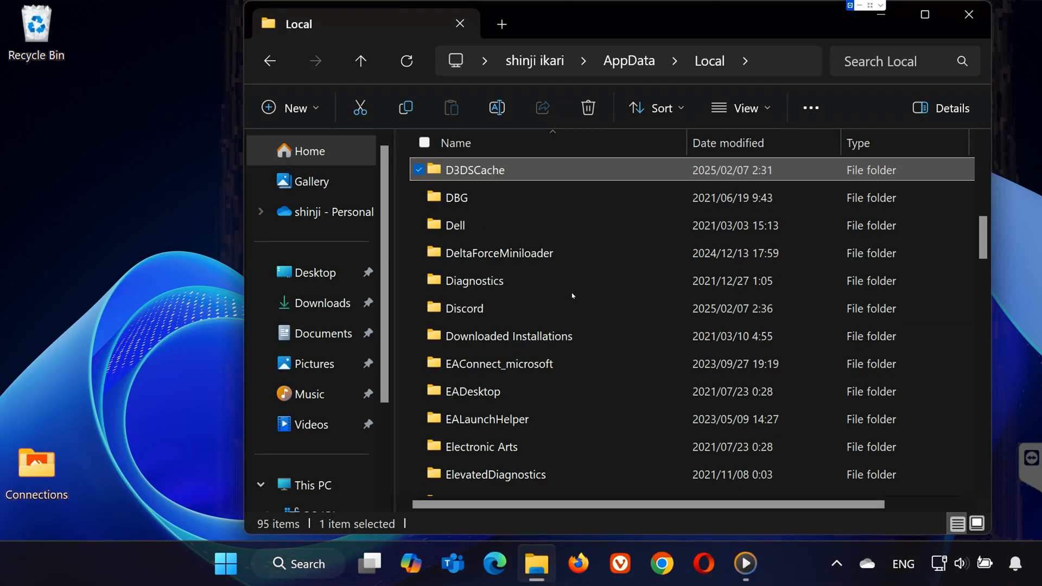
left_click(464, 307)
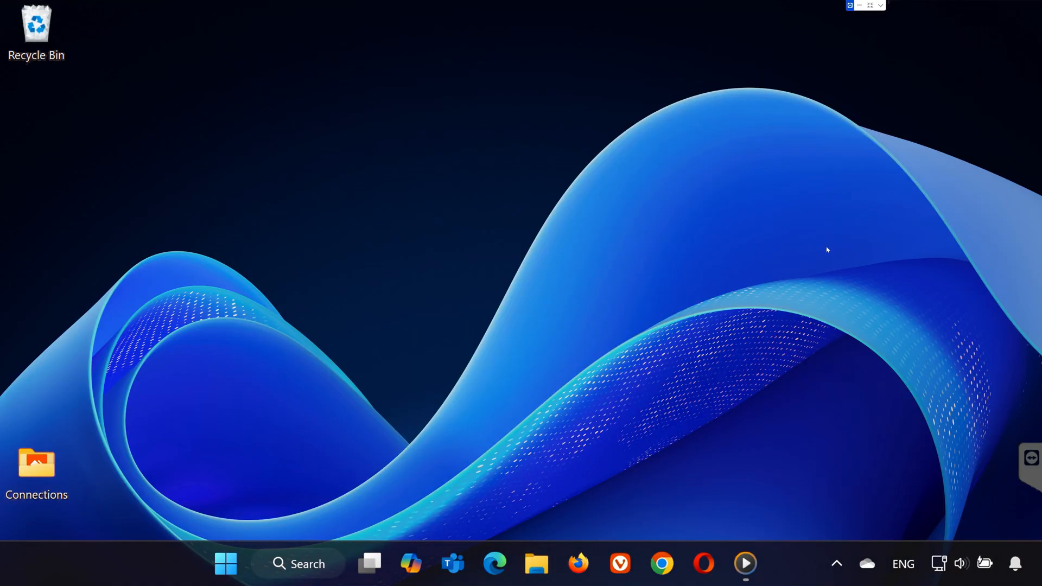
Search 'add or remove programs' and open its best match.
type("add or remove programs")
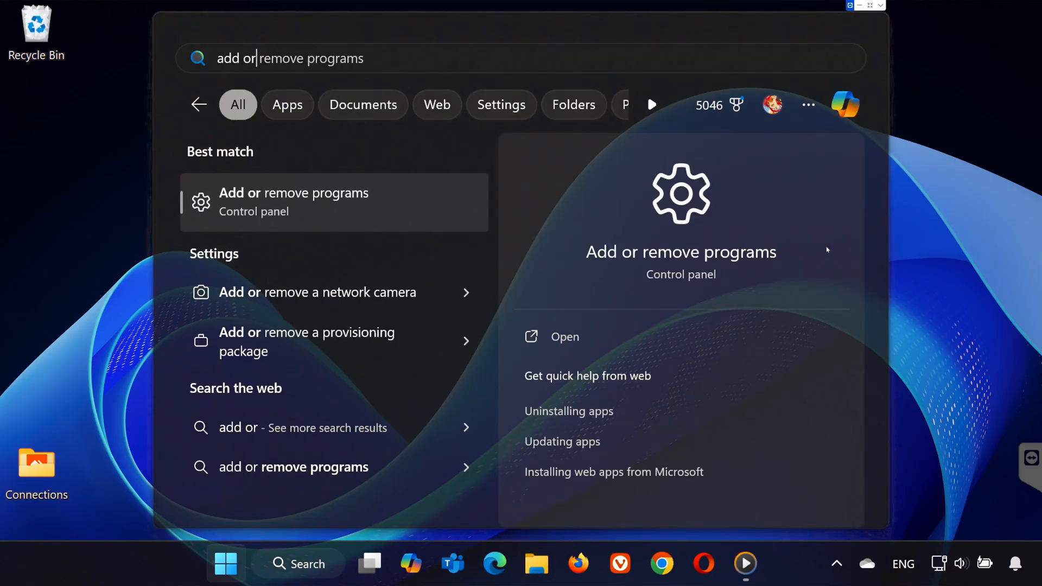
left_click(294, 201)
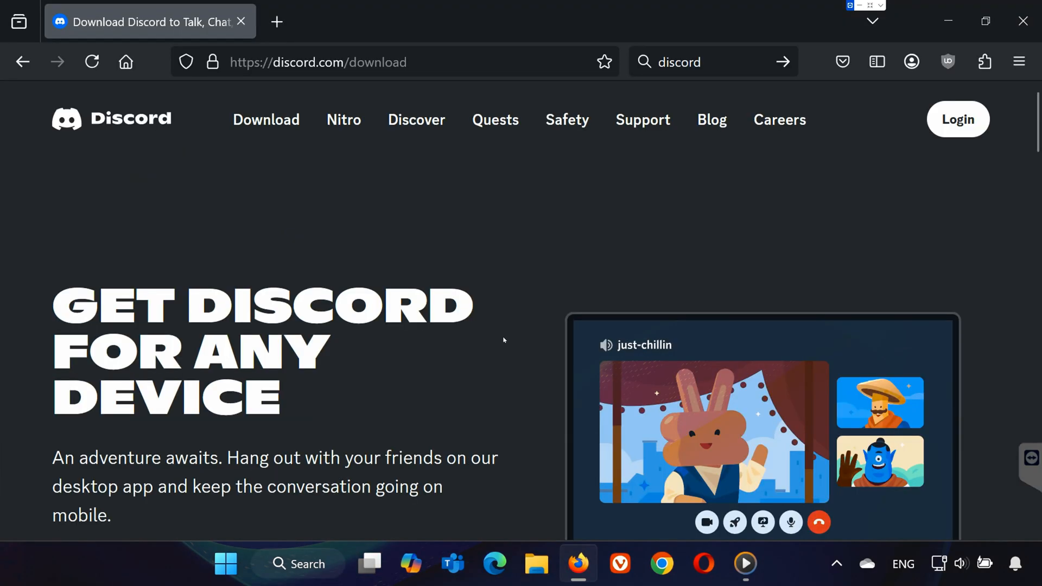
Download DiscordSetup.exe for Windows from discord.com and select it on the desktop.
scroll("down", 3)
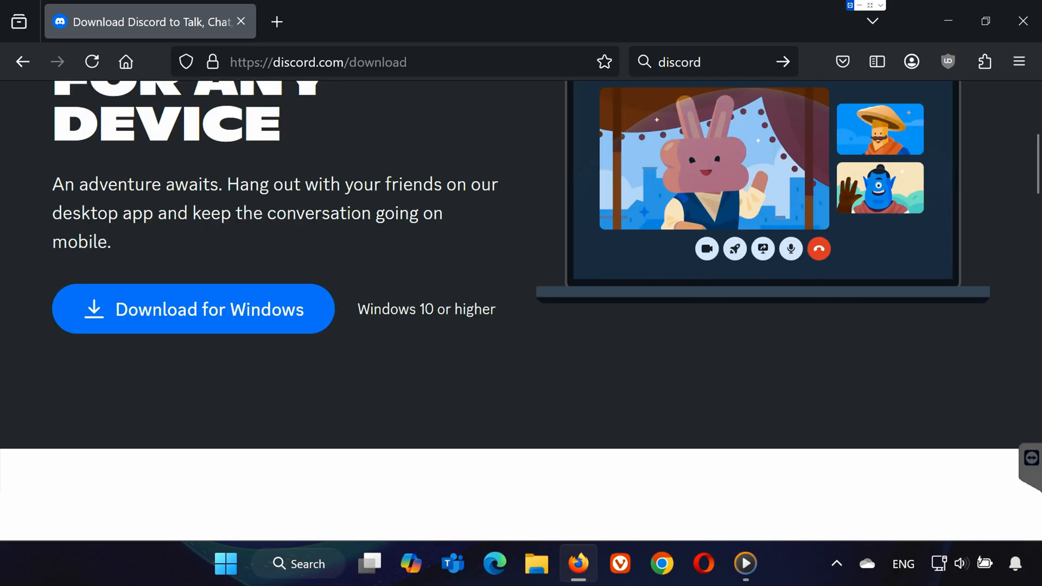
left_click(193, 309)
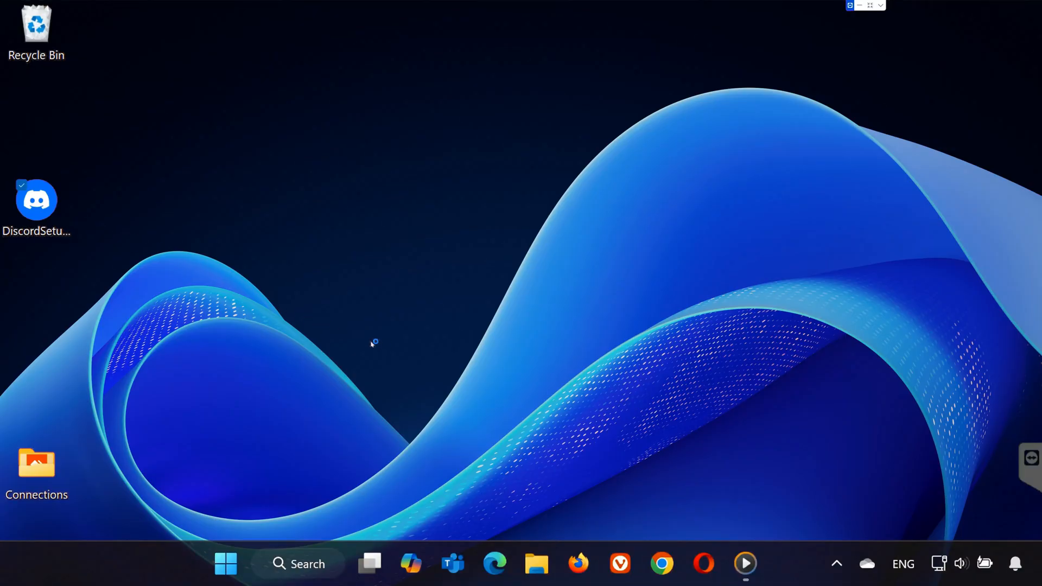
left_click(36, 200)
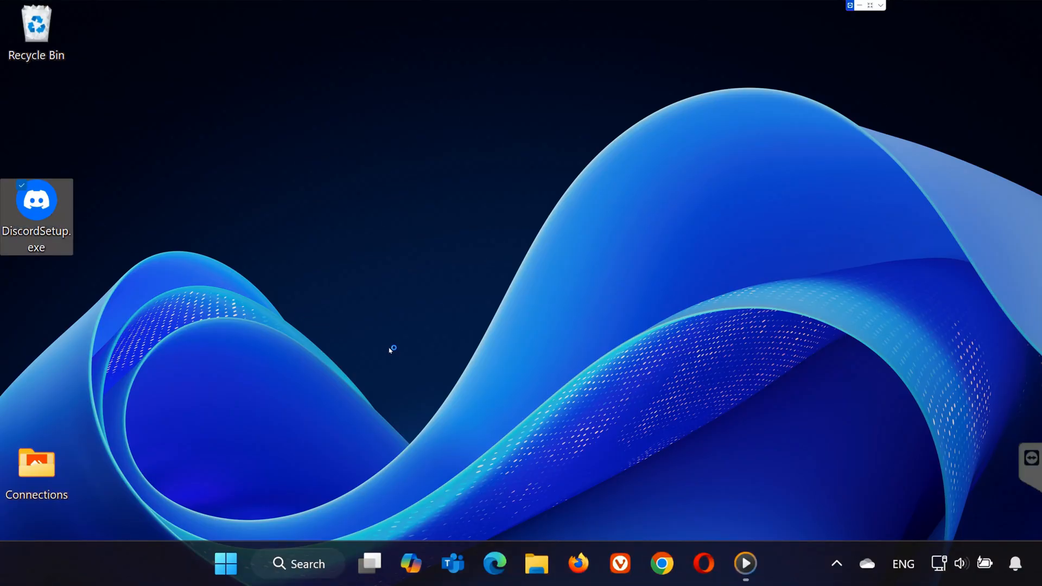